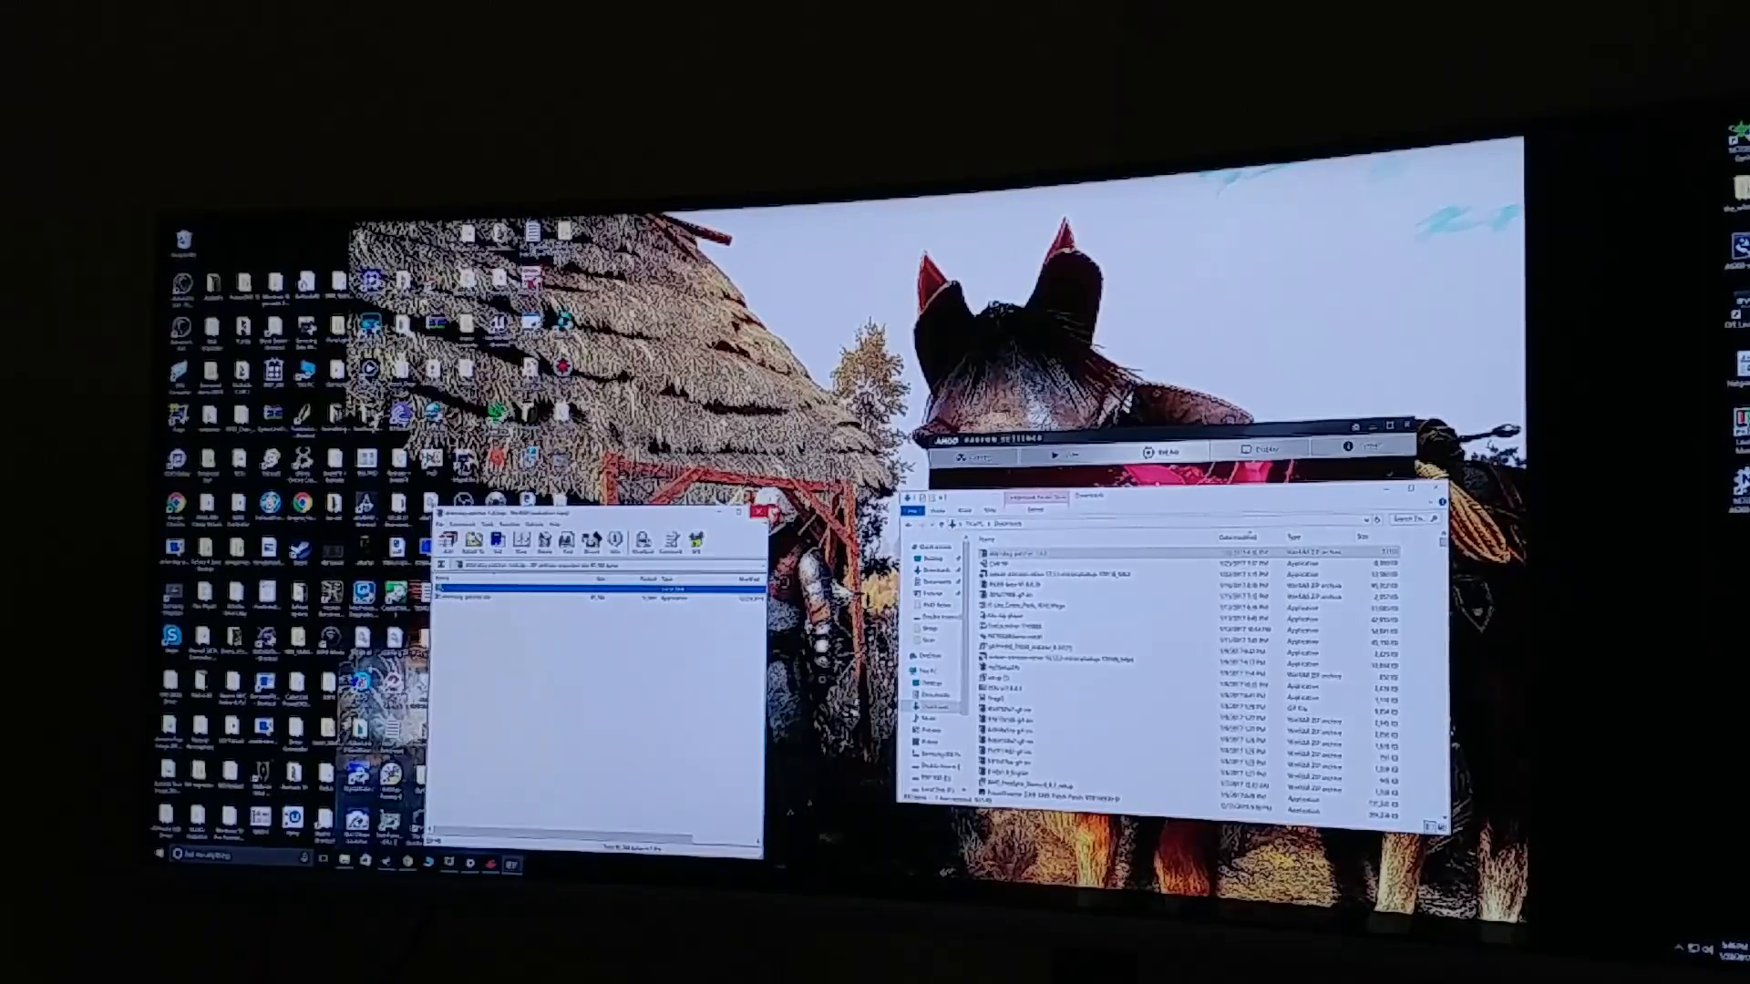
Step: Close the patch file windows and reach Windows Display settings from the desktop
{"action": "left_click", "coordinate": [764, 510]}
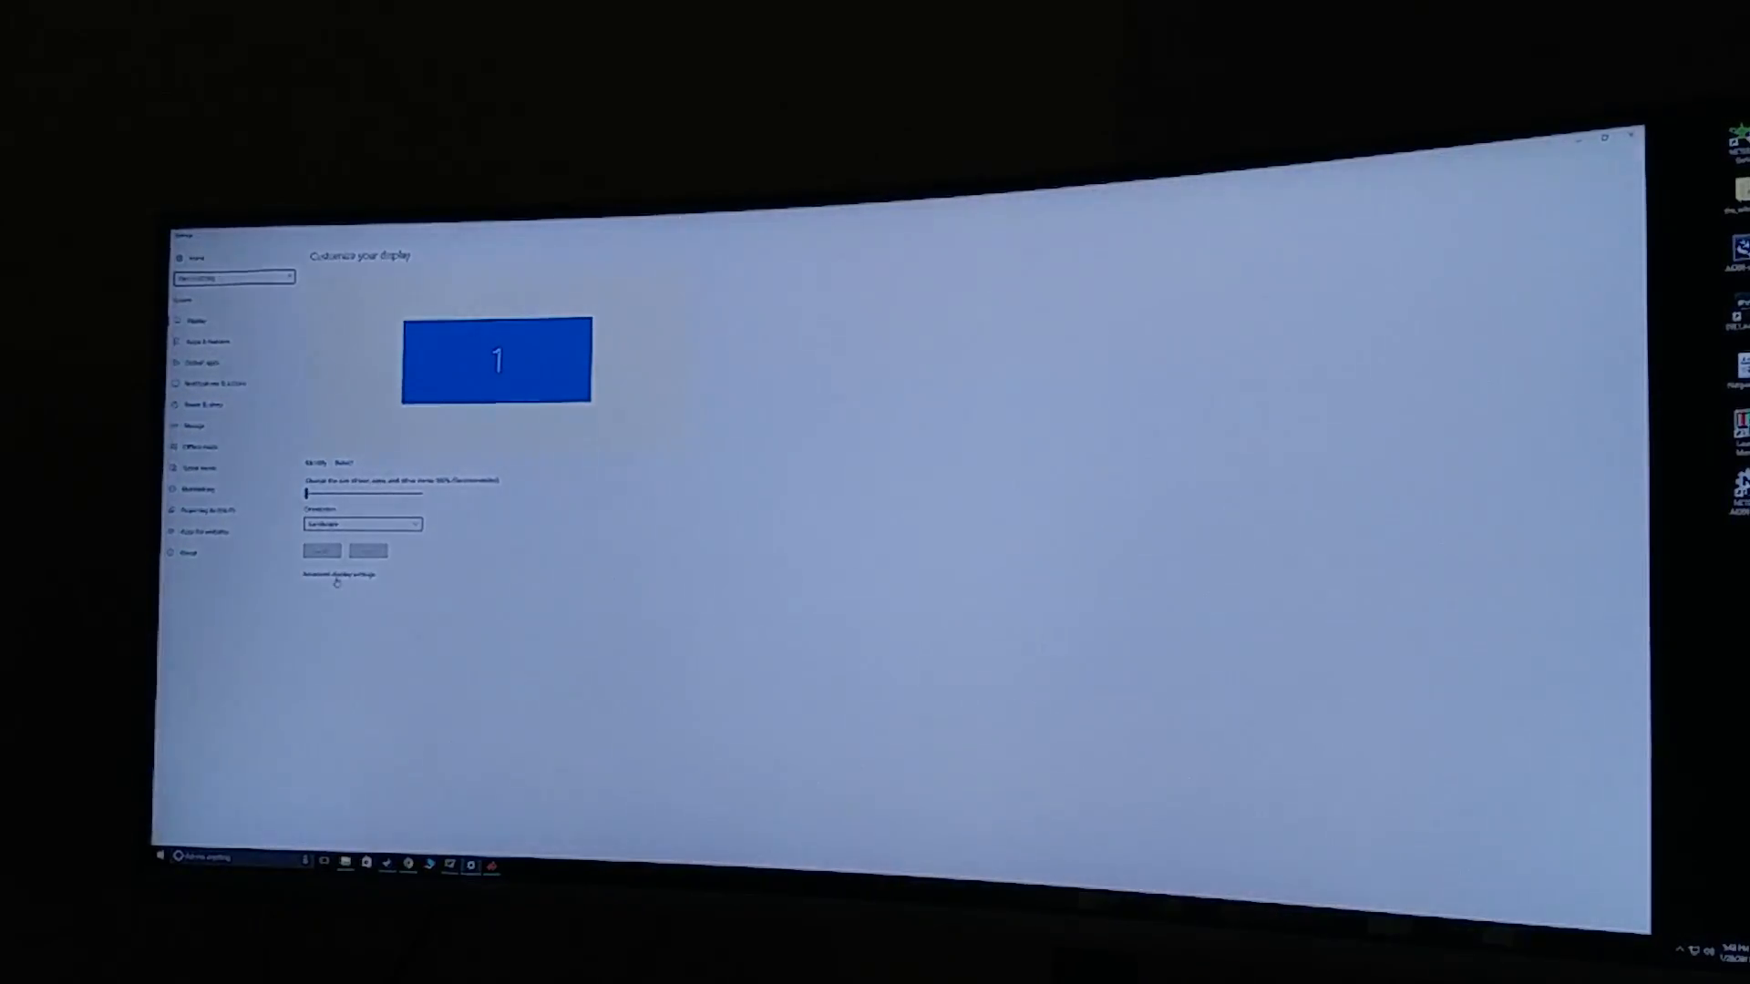
Step: Navigate through Advanced display settings to the adapter's Monitor tab listing refresh rates
{"action": "left_click", "coordinate": [339, 574]}
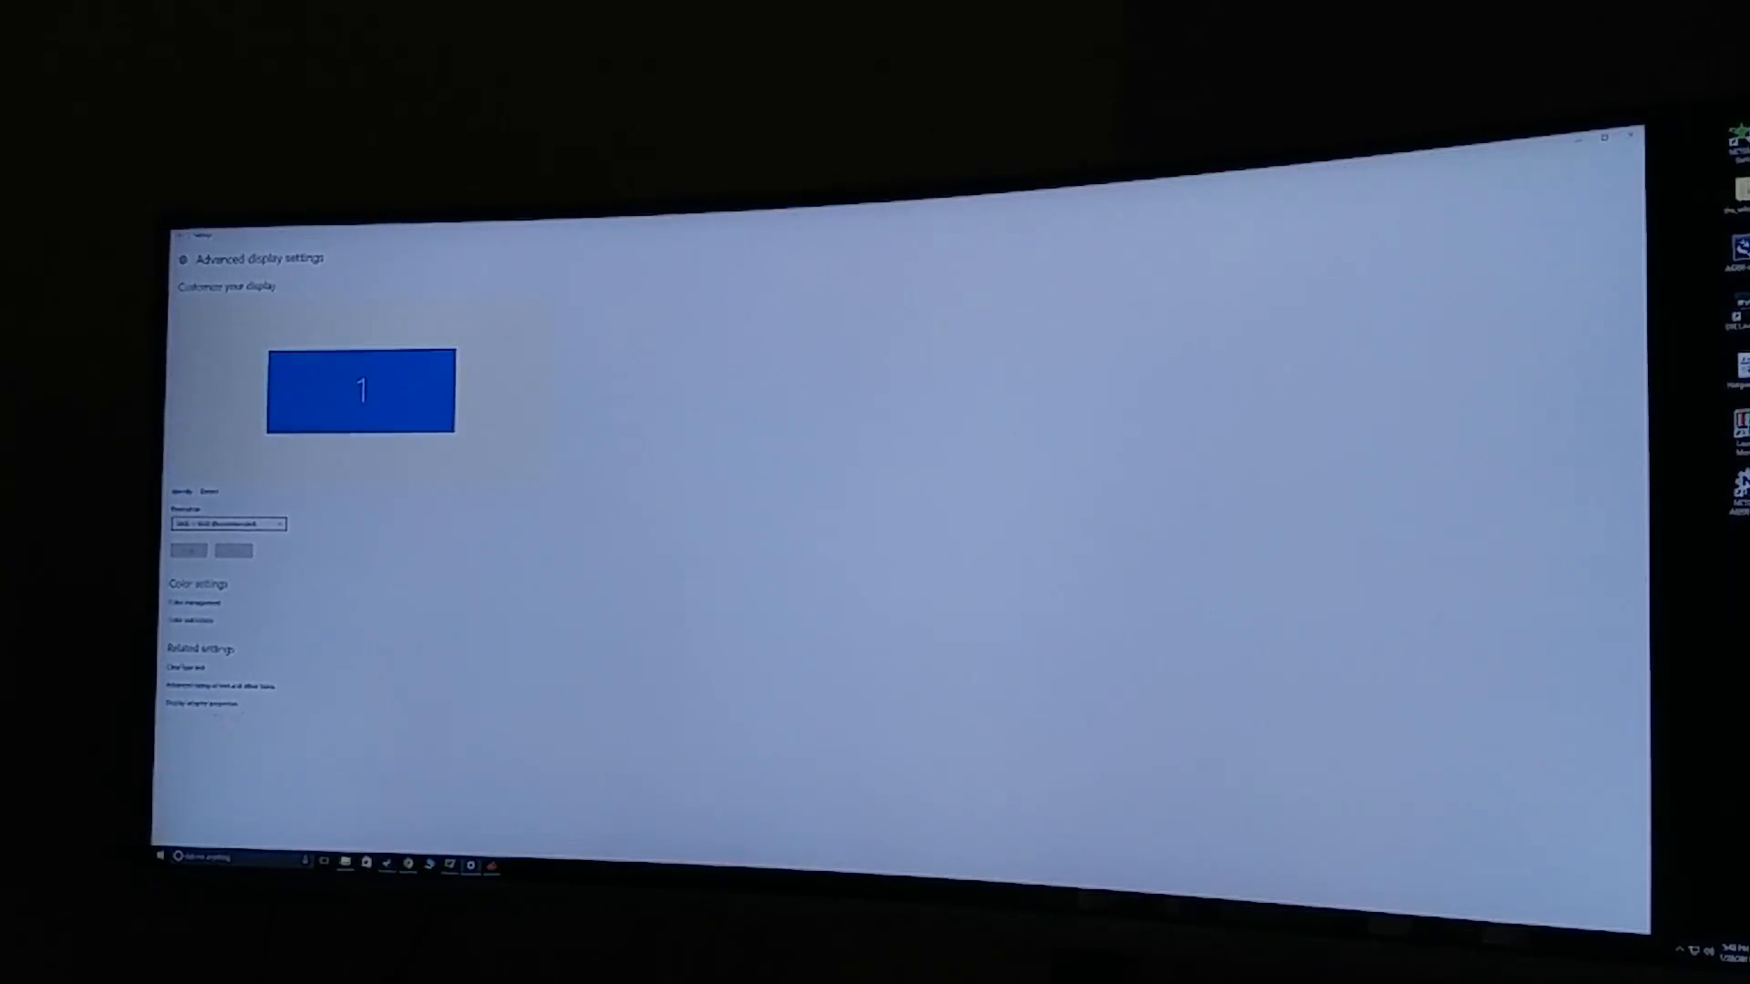
{"action": "left_click", "coordinate": [195, 703]}
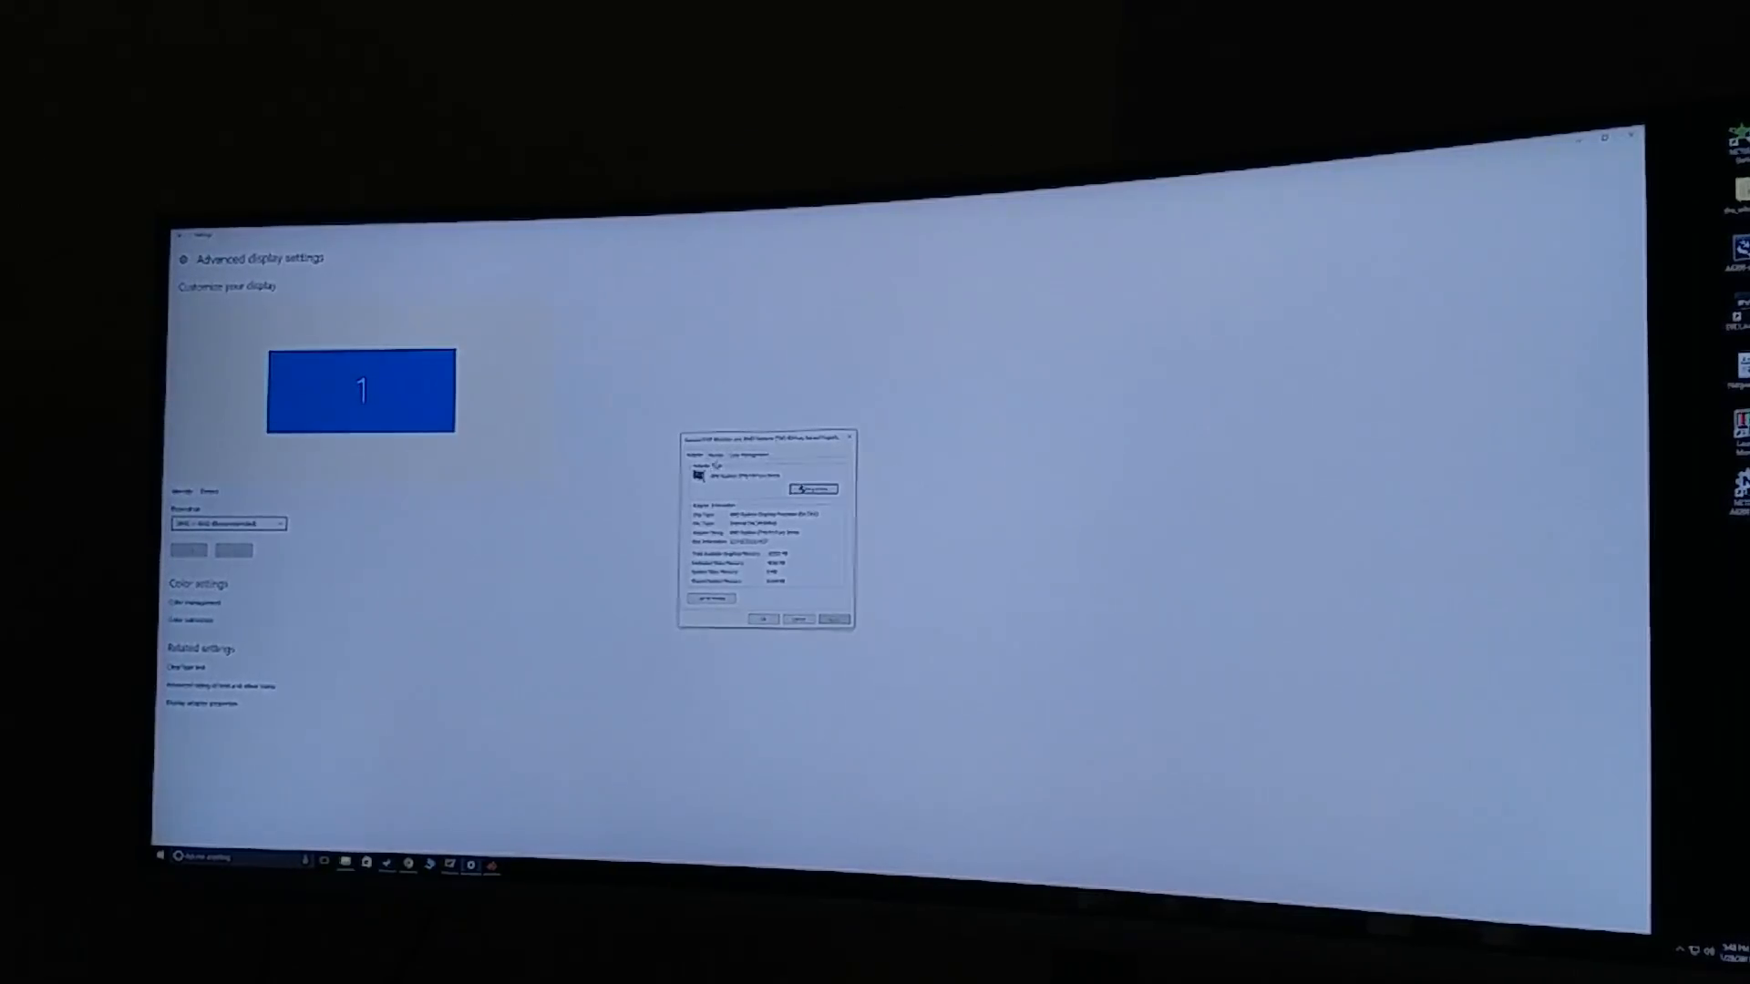
{"action": "left_click", "coordinate": [707, 456]}
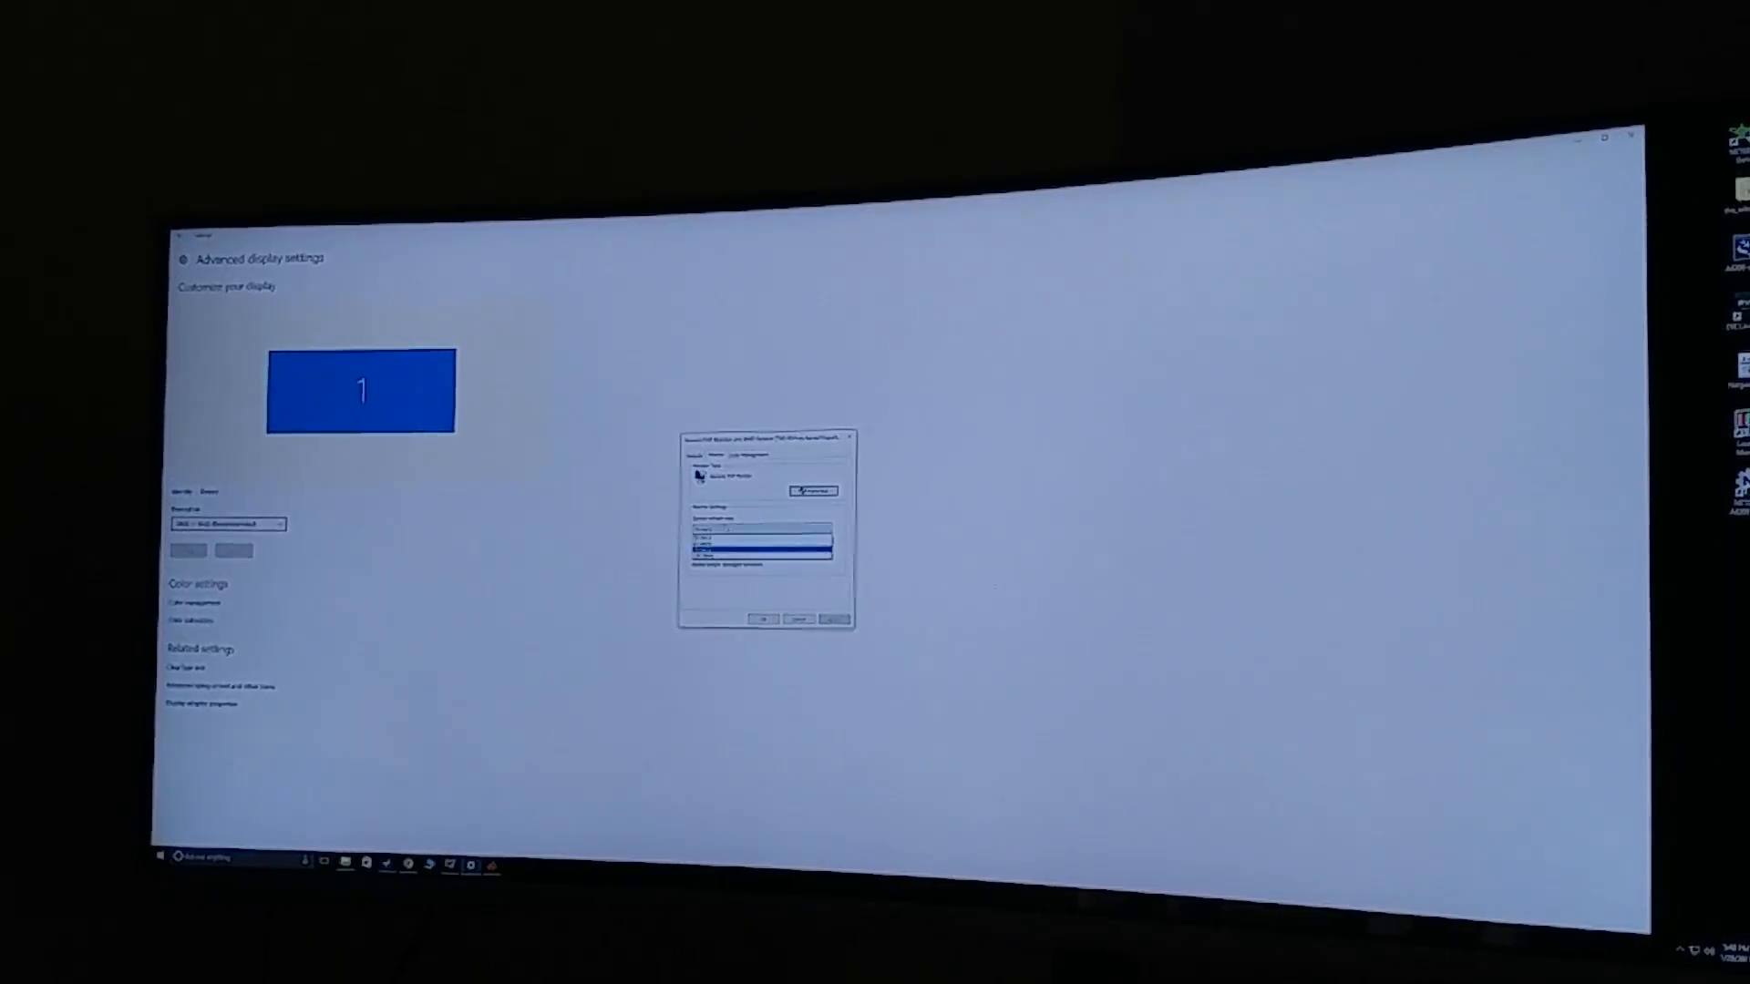